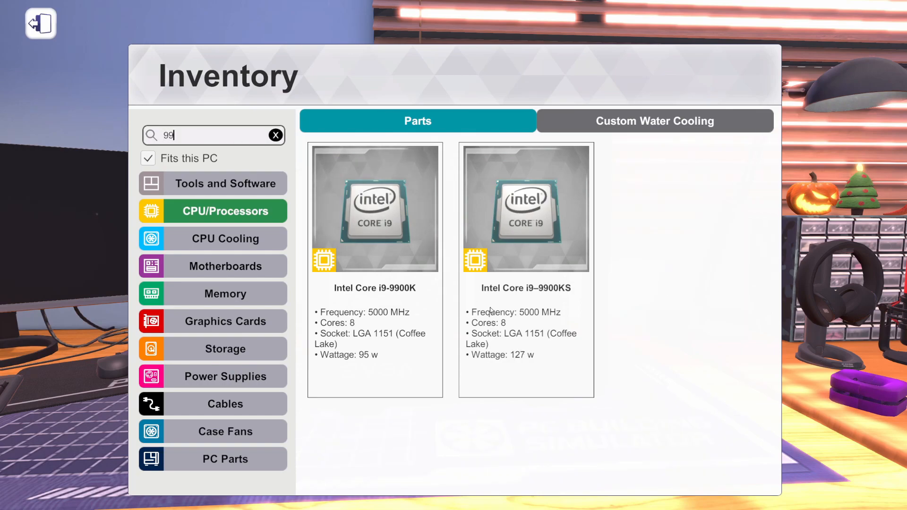
Select the Intel Core i9-9900K processor card from the inventory results
left_click(214, 183)
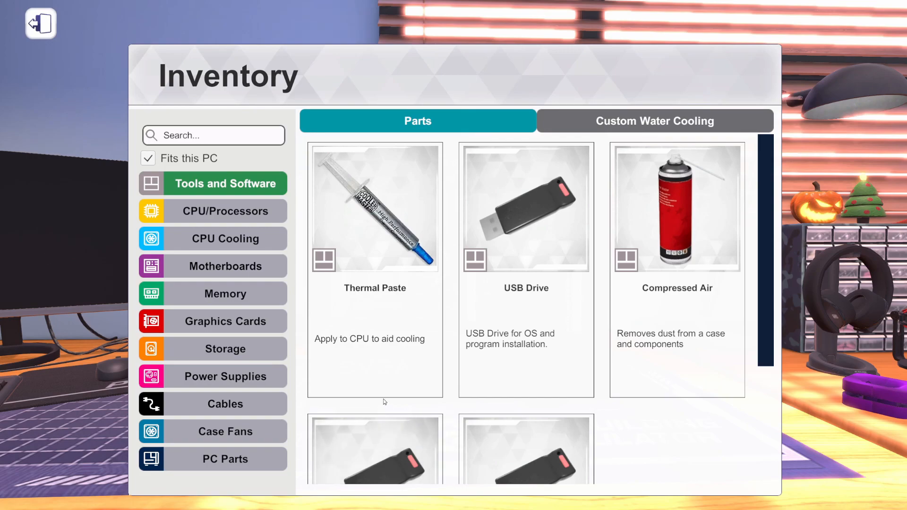
Search the inventory for 'super' to find the next part to add
type("super")
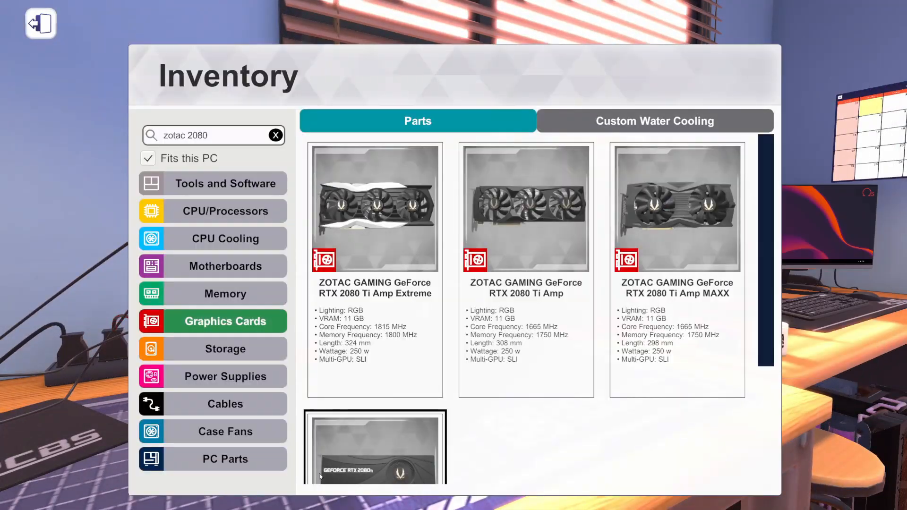
Choose the Graphics Cards category to show the ZOTAC RTX 2080 Ti cards
left_click(40, 22)
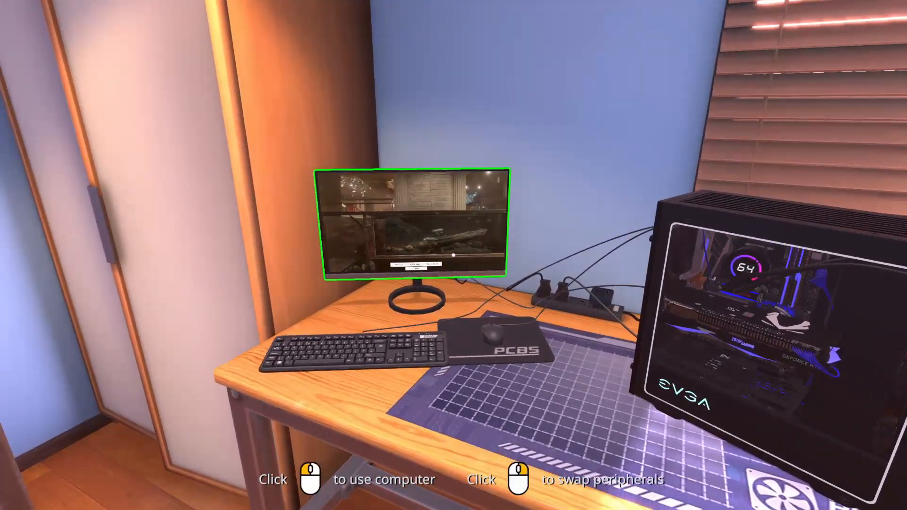